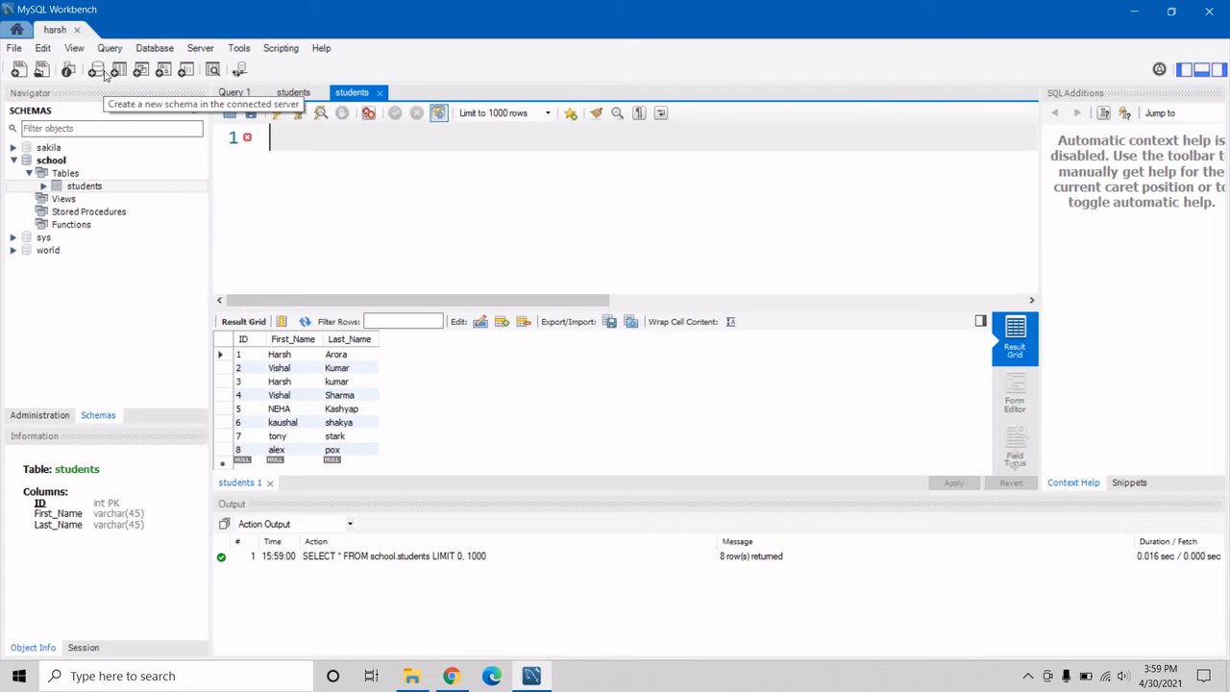
Write the statement update students set First_Name = 'Gulshan' where id=3; in the editor
{"action": "left_click", "coordinate": [284, 380]}
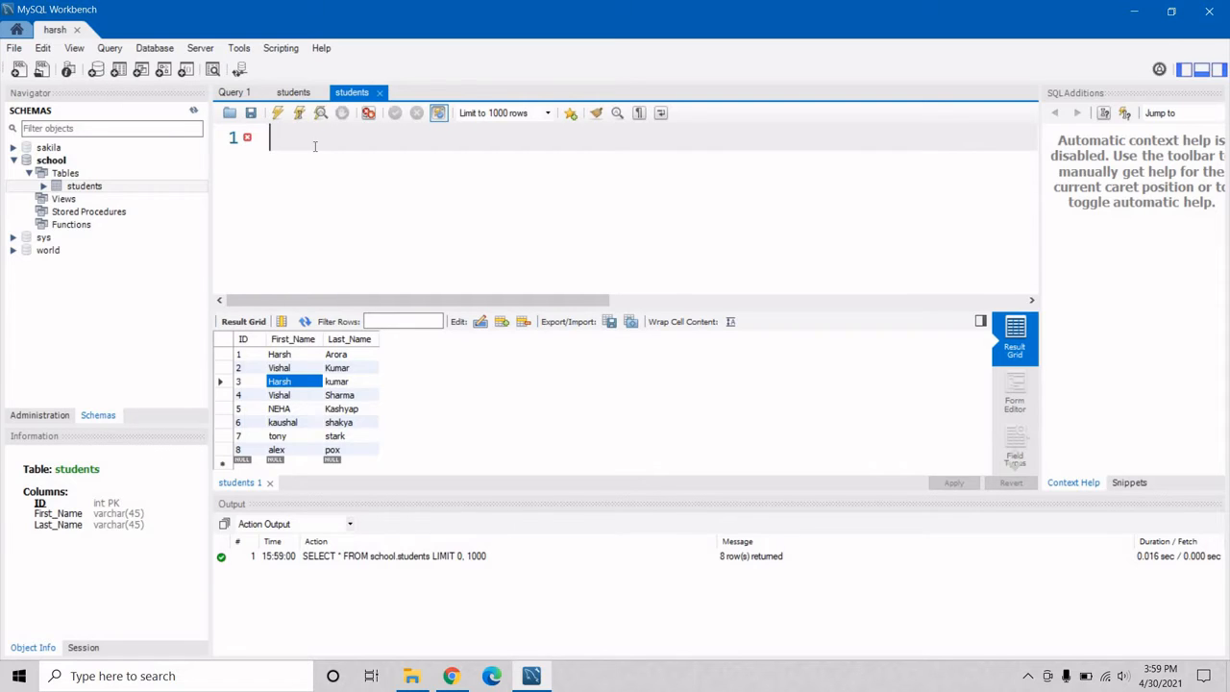
{"action": "type", "text": "update students set"}
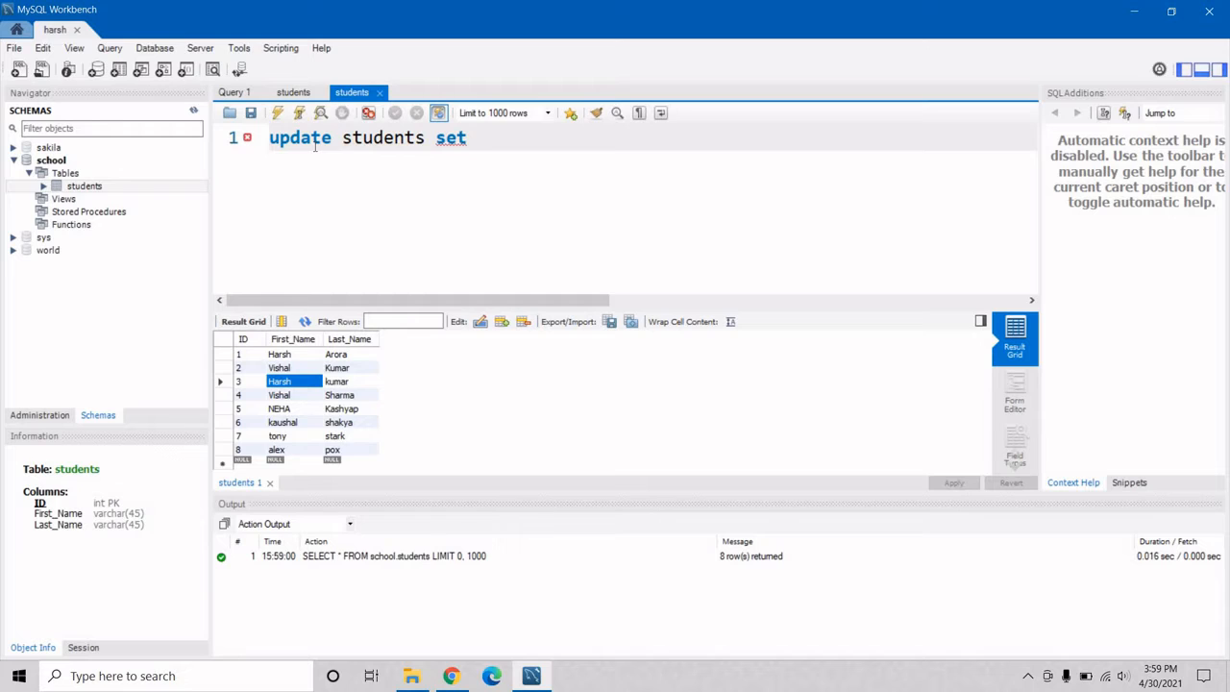
{"action": "type", "text": "First_N"}
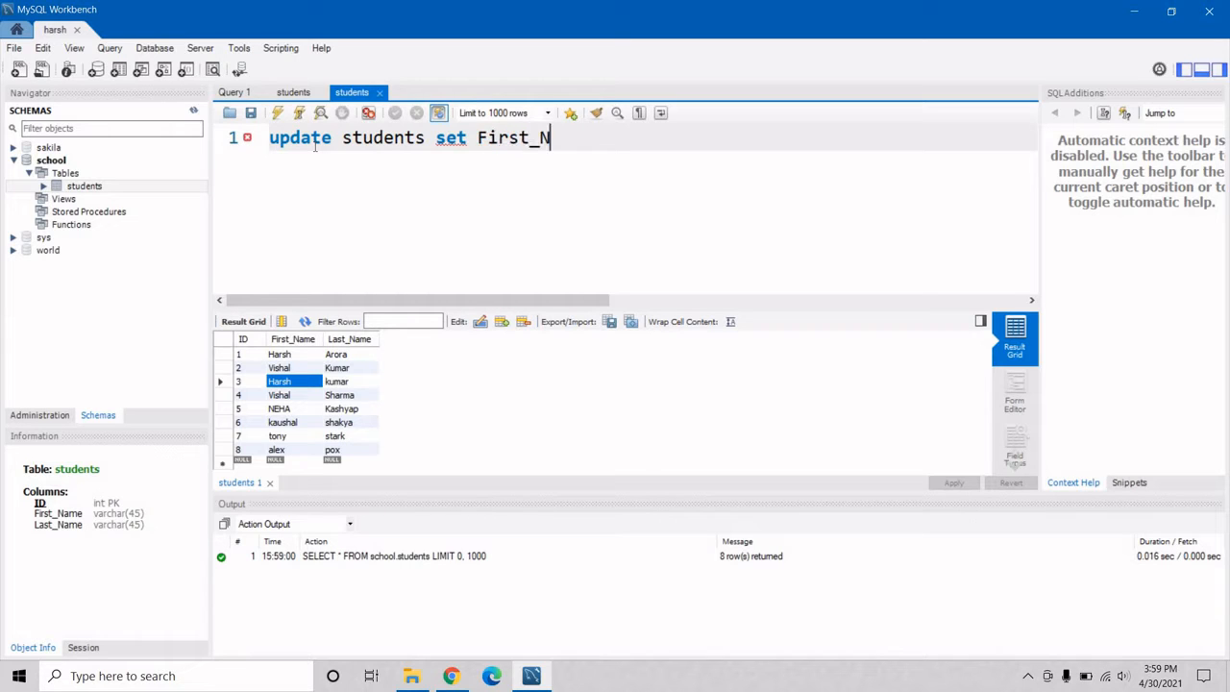
{"action": "type", "text": "ame ="}
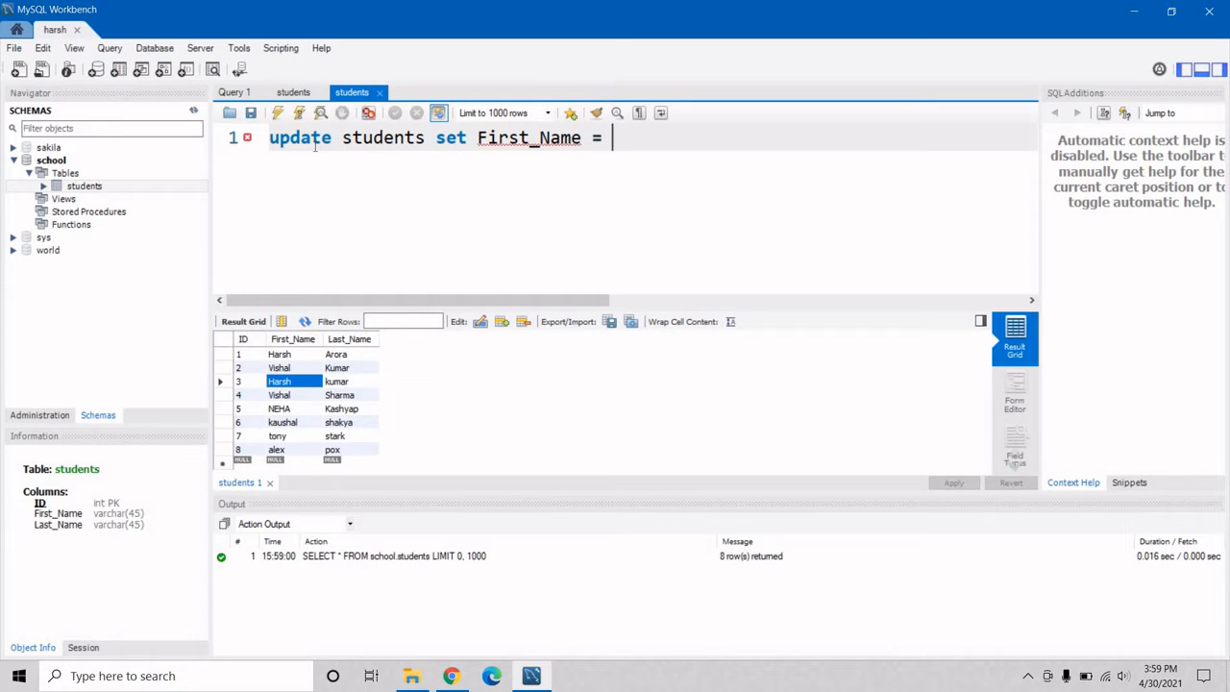
{"action": "type", "text": "'G"}
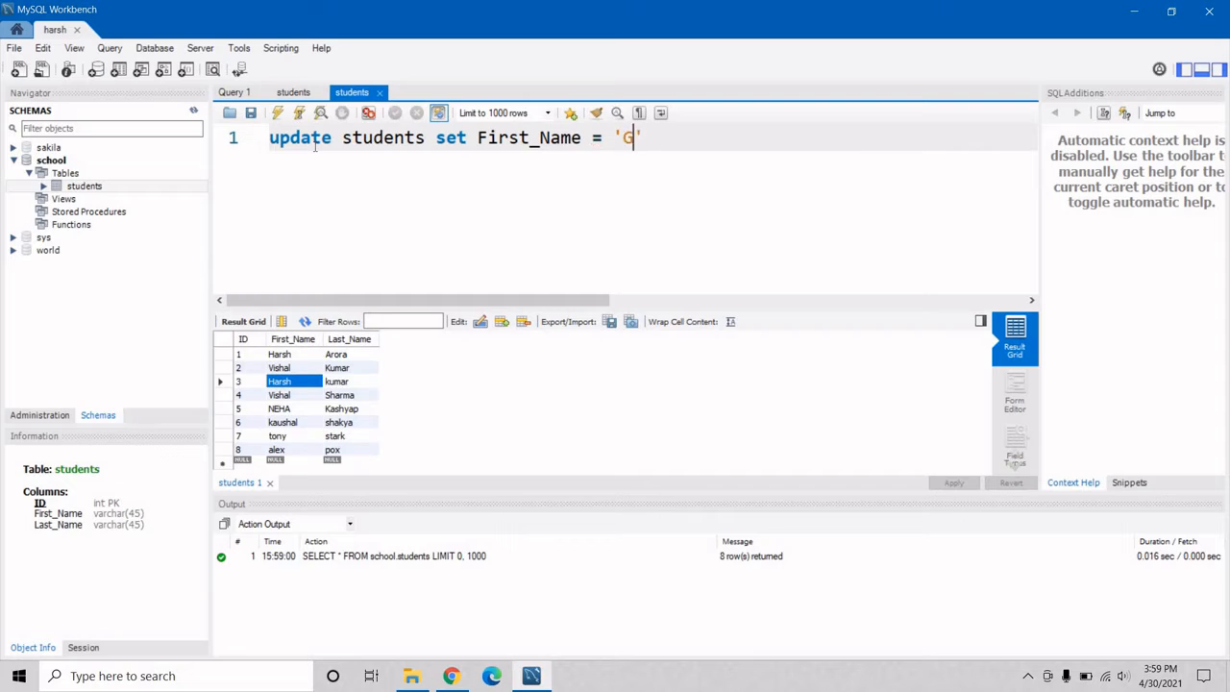
{"action": "type", "text": "ulshan"}
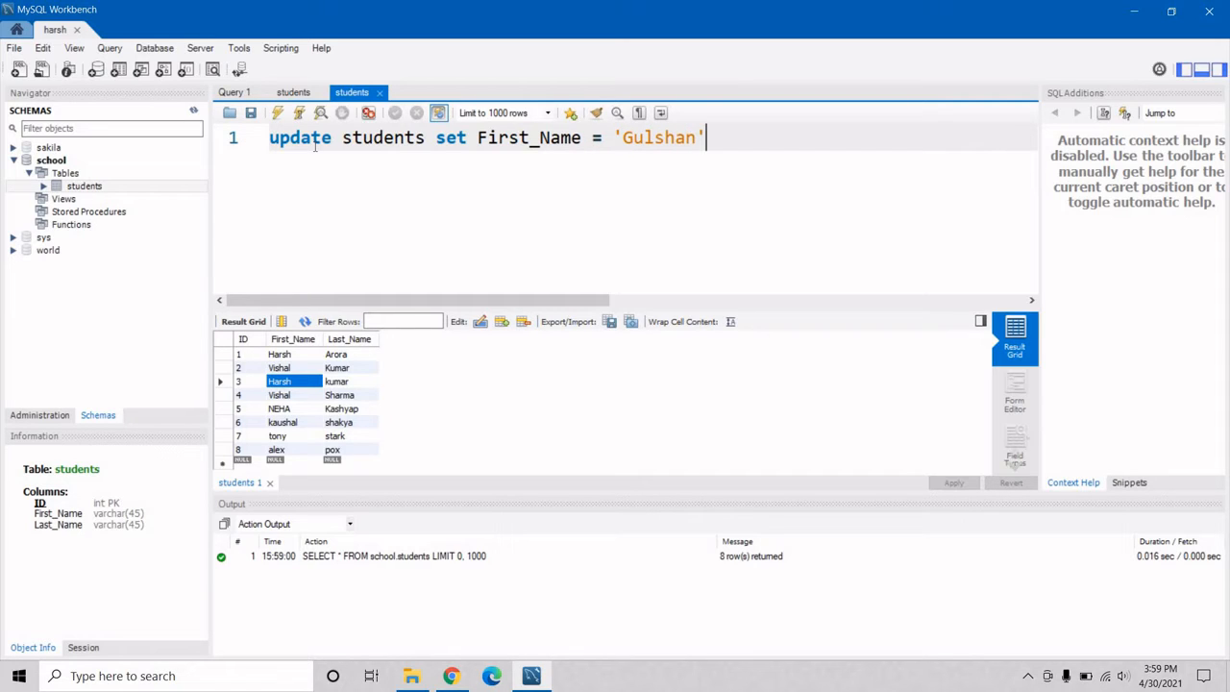
{"action": "type", "text": "where"}
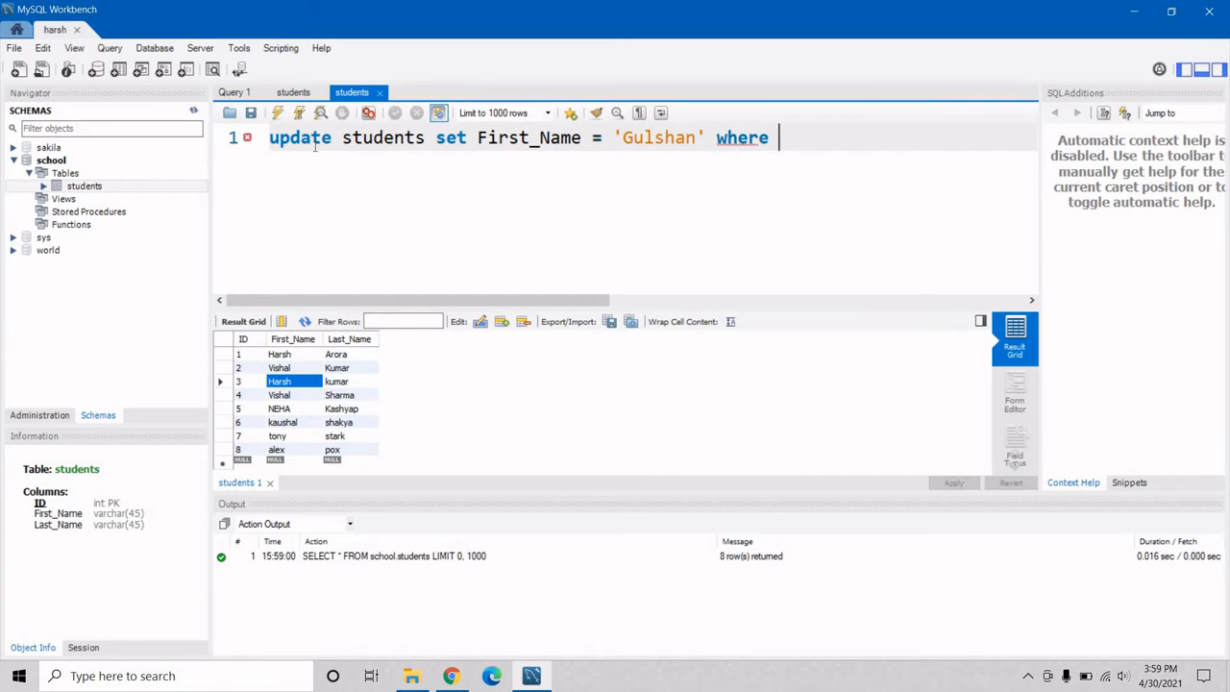
{"action": "type", "text": "id="}
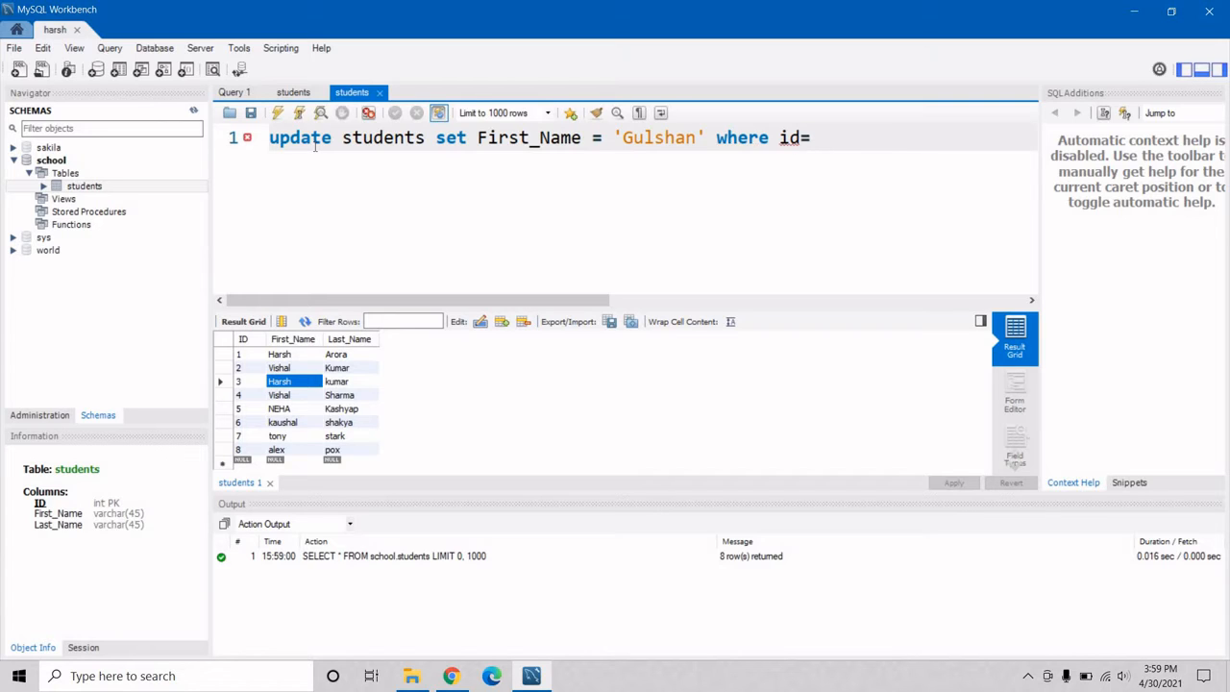
{"action": "type", "text": "3;"}
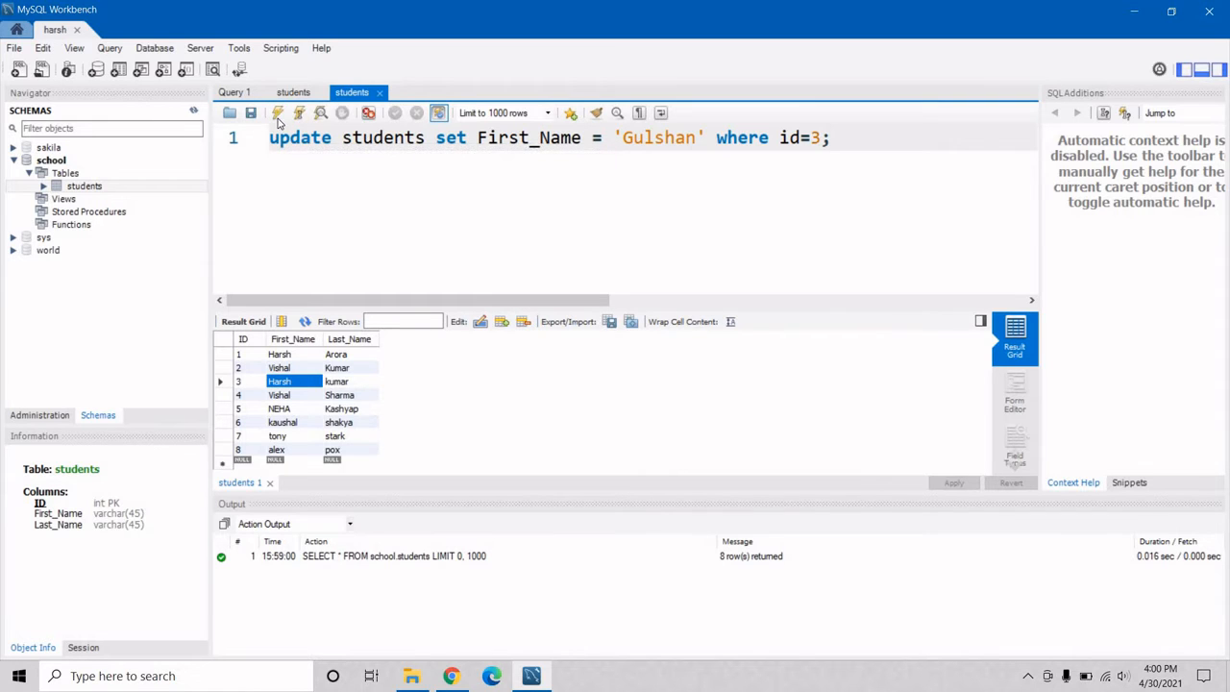
Execute the Gulshan update, refresh the students grid, and locate student 8, alex
{"action": "left_click", "coordinate": [278, 113]}
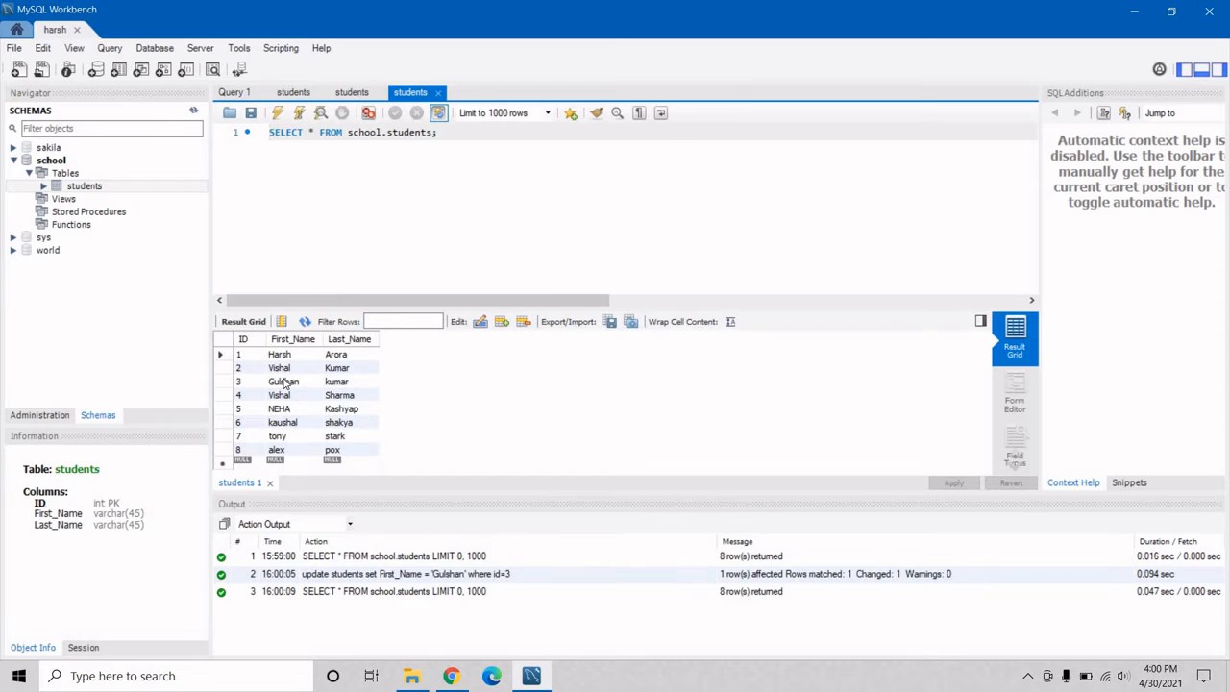
{"action": "left_click", "coordinate": [284, 380]}
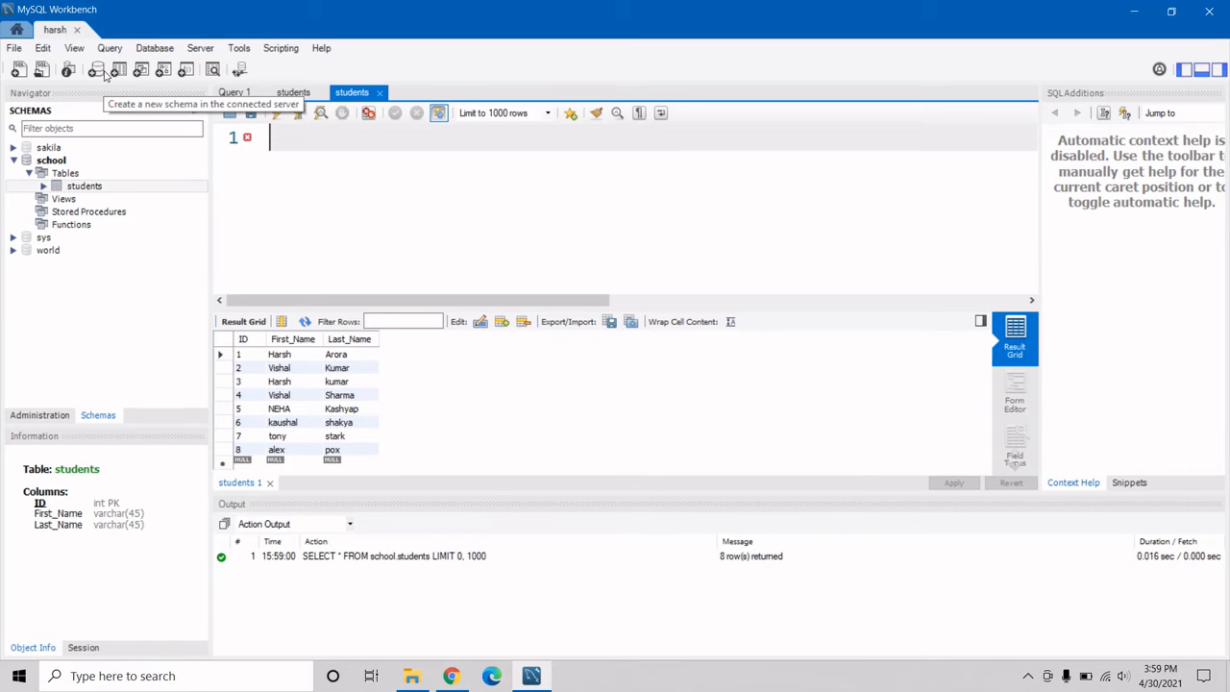
{"action": "left_click", "coordinate": [281, 449]}
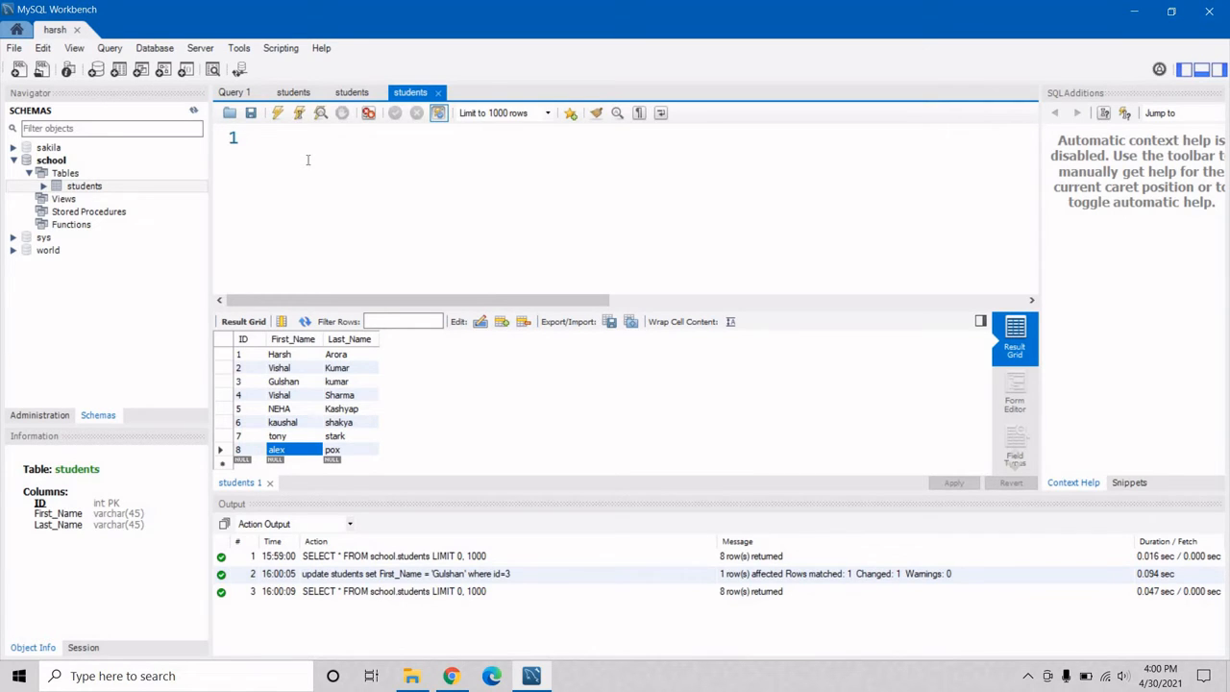
Write update students set First_Name='alan' where id=8; to rename student 8
{"action": "type", "text": "update students set"}
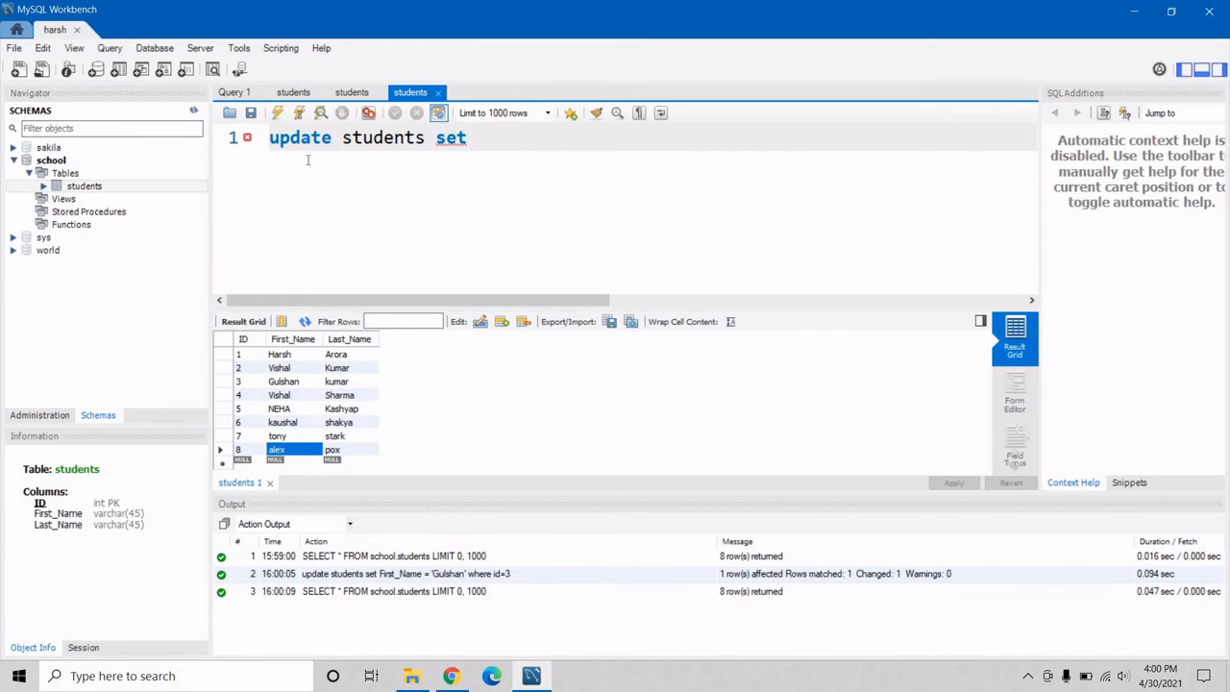
{"action": "type", "text": "f"}
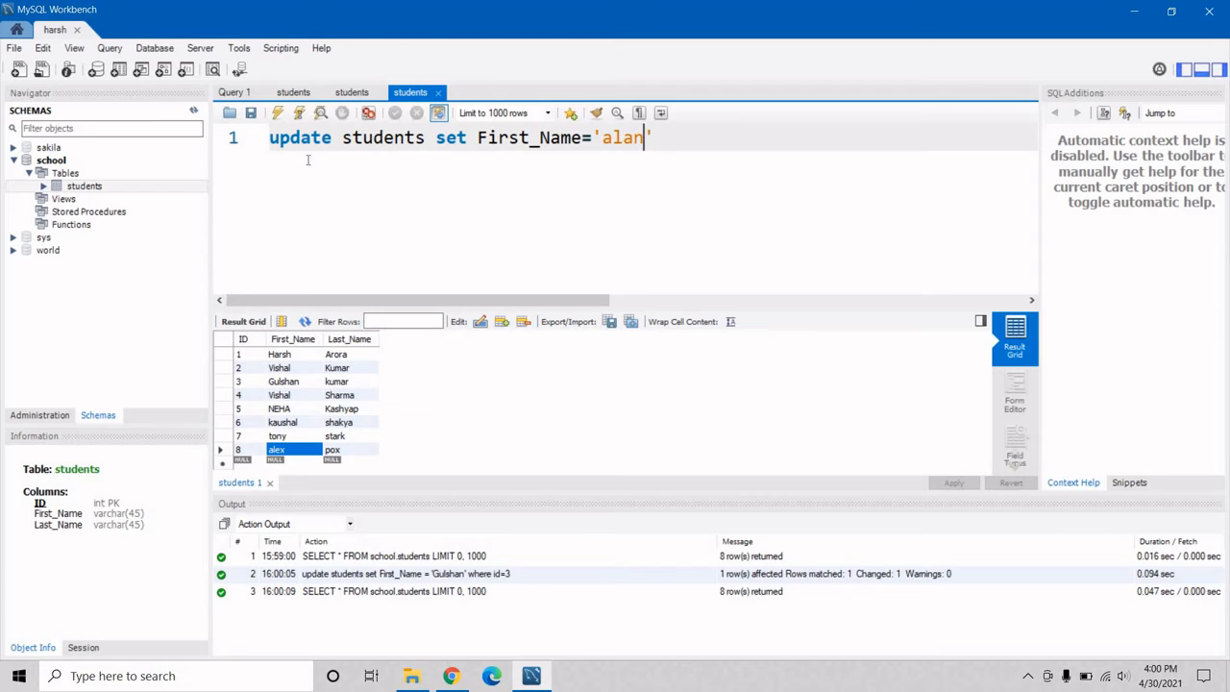
{"action": "type", "text": "where"}
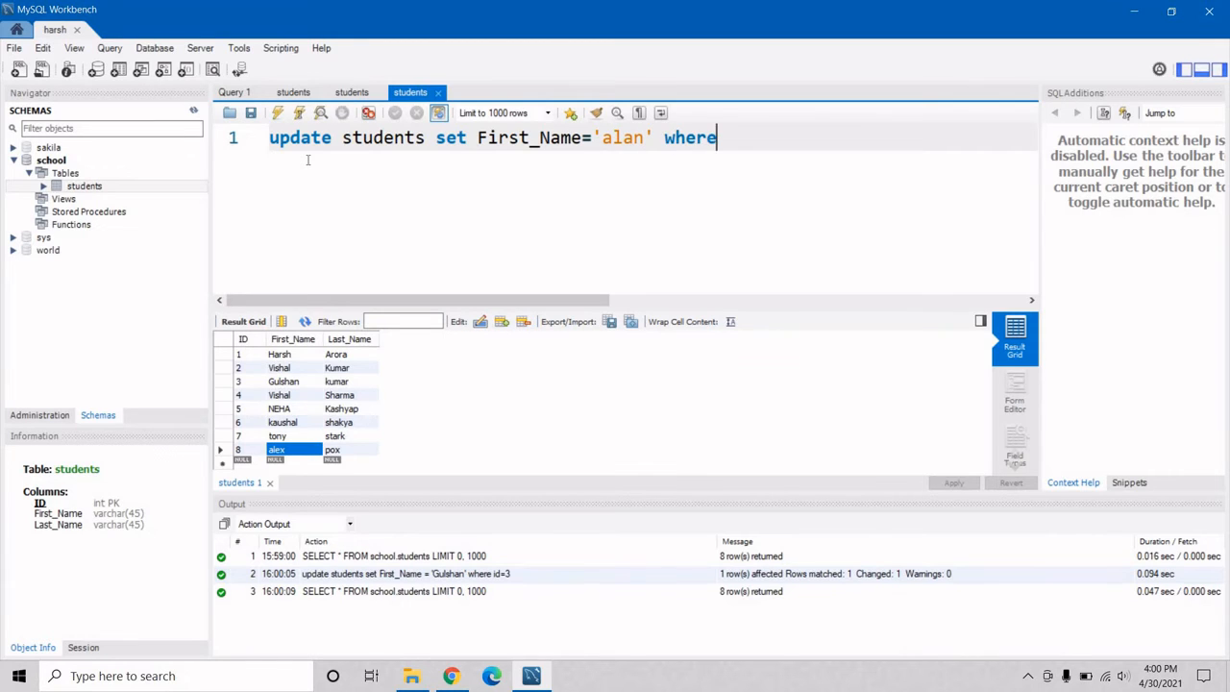
{"action": "type", "text": "id"}
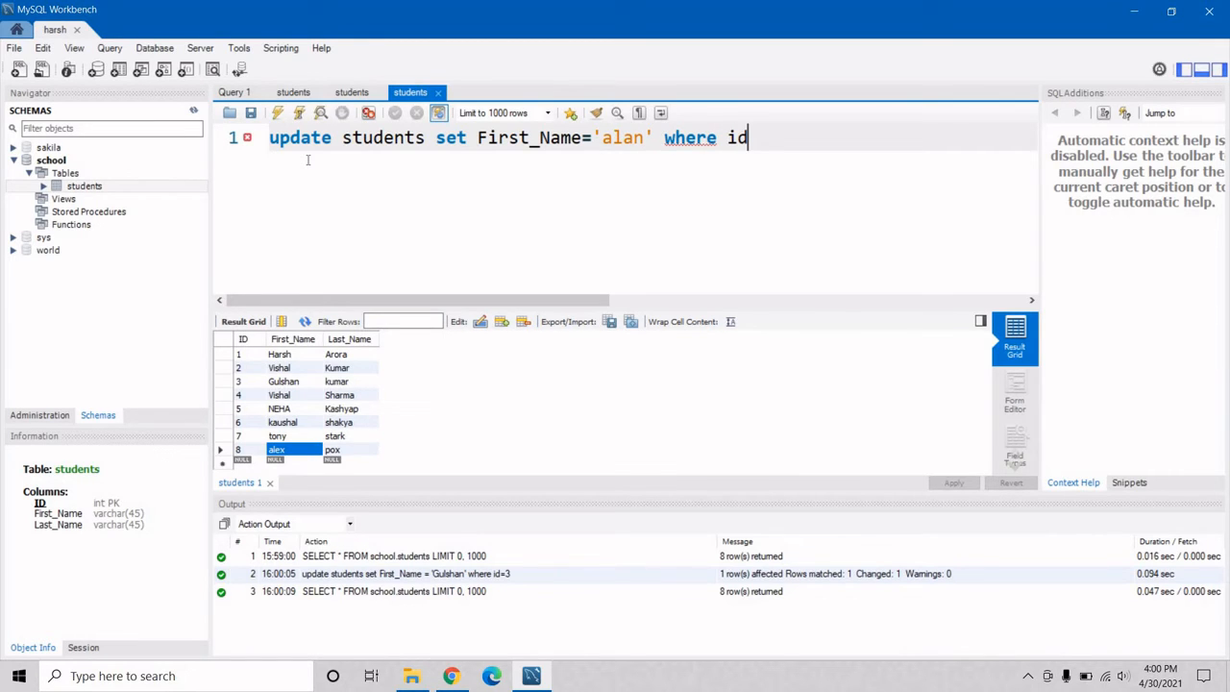
{"action": "type", "text": "=8;"}
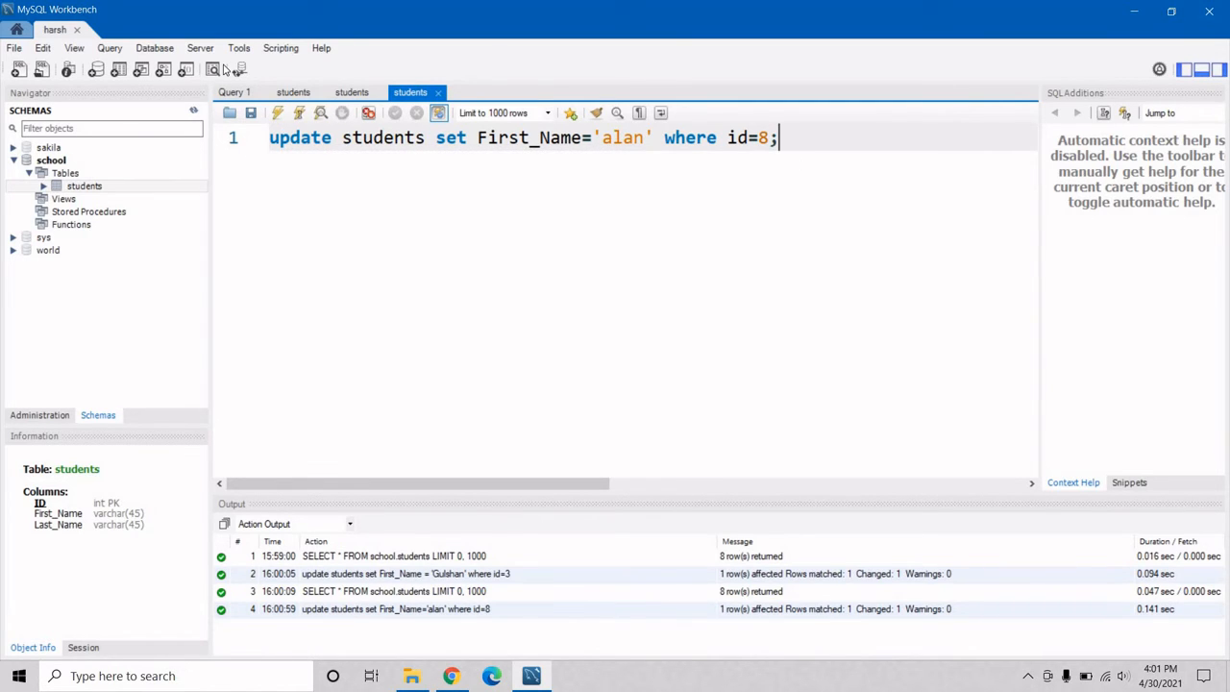
Run select * from students; to show all 8 rows with student 8 as alan
{"action": "type", "text": "select"}
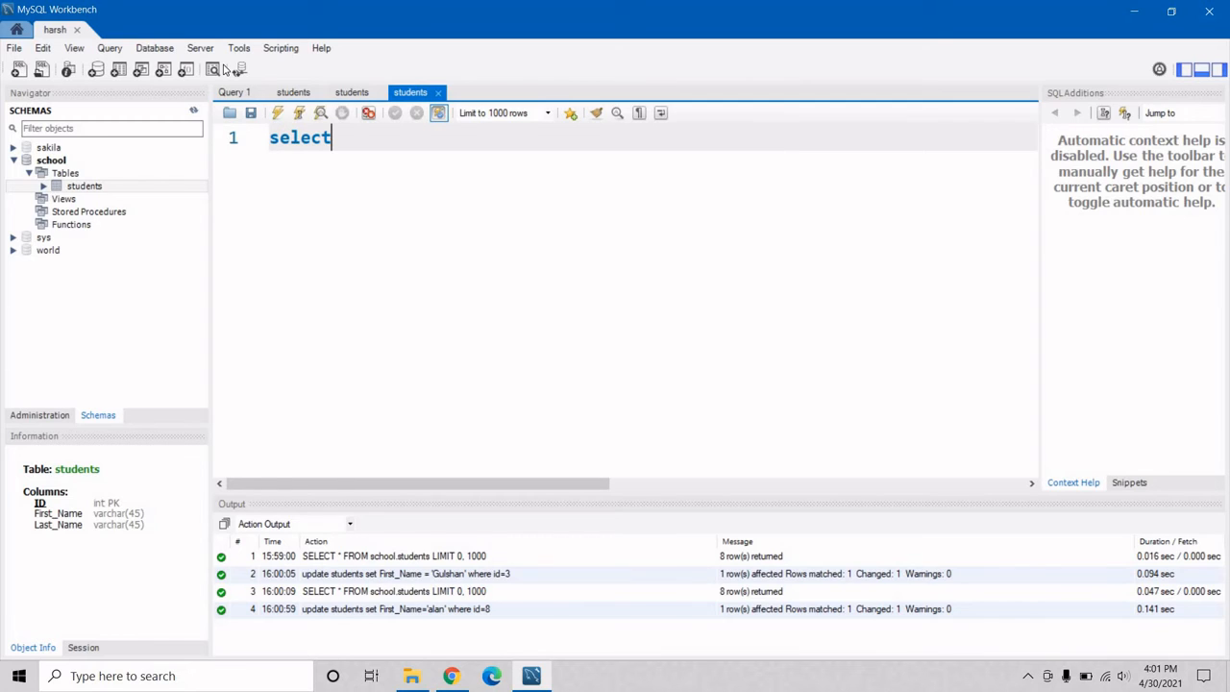
{"action": "type", "text": "* from"}
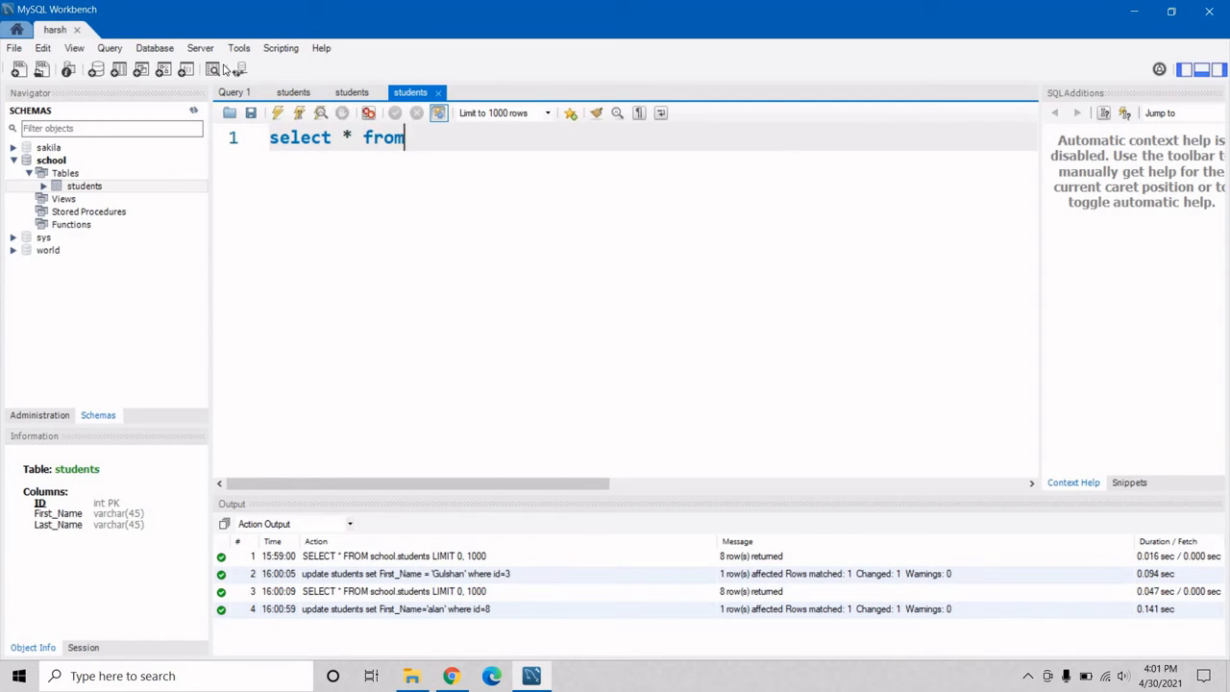
{"action": "left_click", "coordinate": [278, 112]}
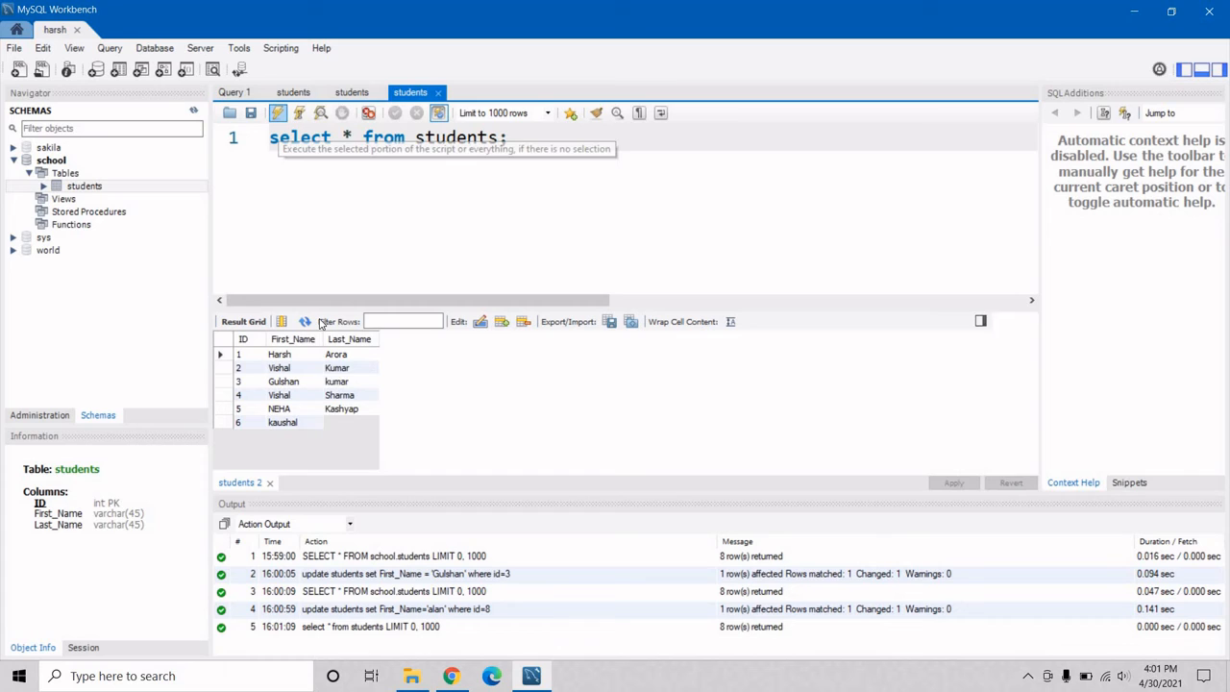
{"action": "left_click", "coordinate": [277, 112]}
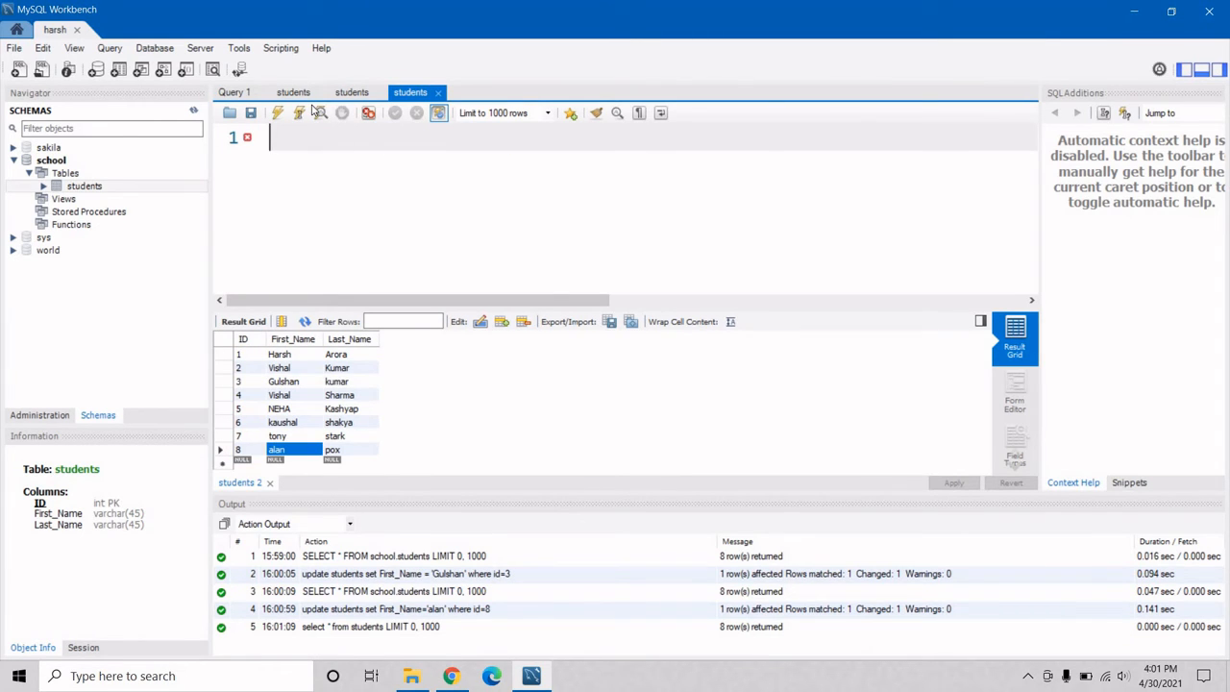
Run update students set id=id+100; changing all 8 student IDs
{"action": "type", "text": "update students set id"}
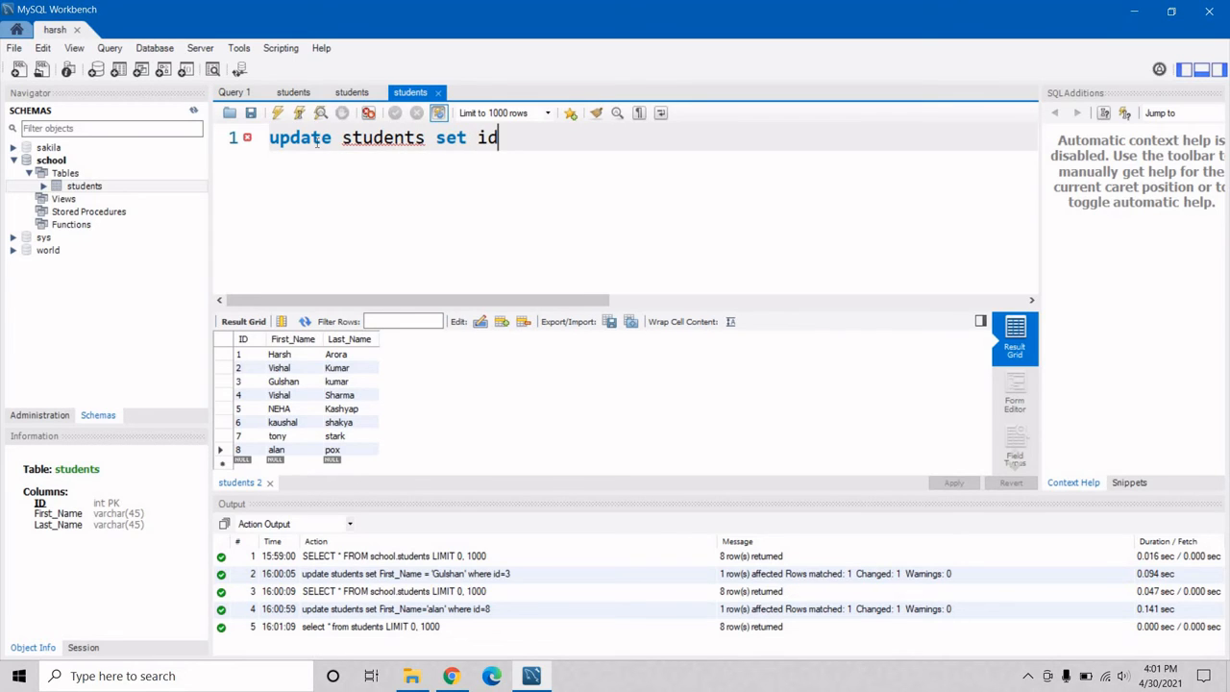
{"action": "type", "text": "=id"}
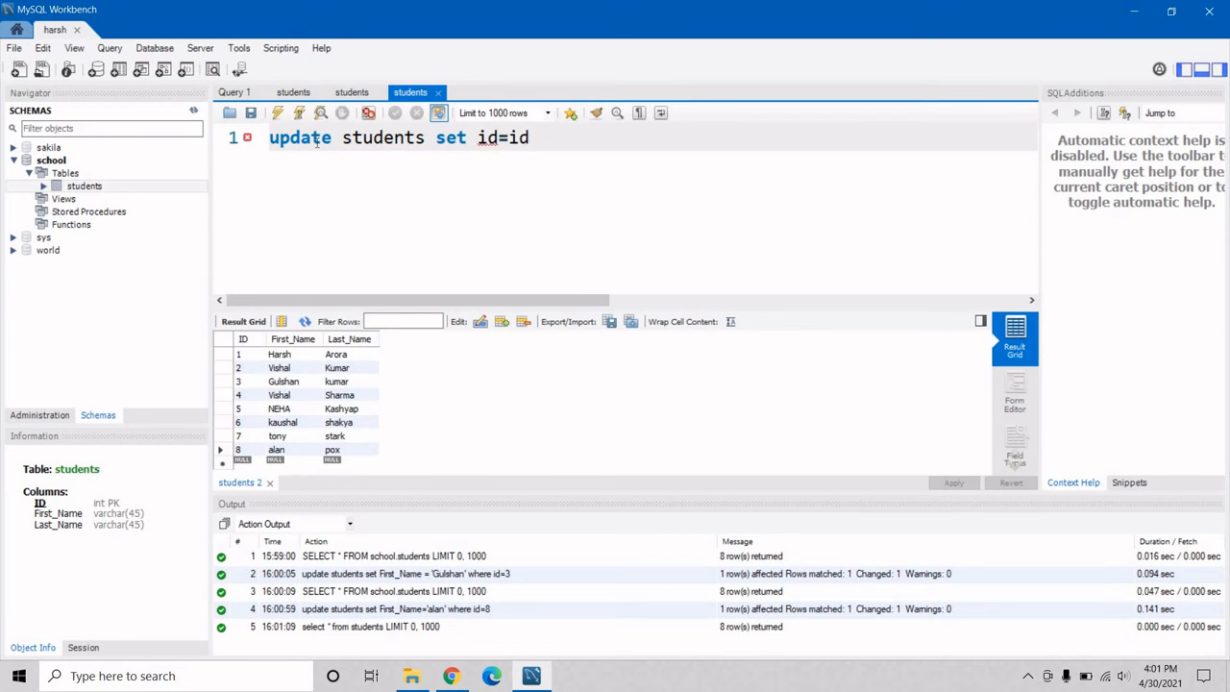
{"action": "type", "text": "+100"}
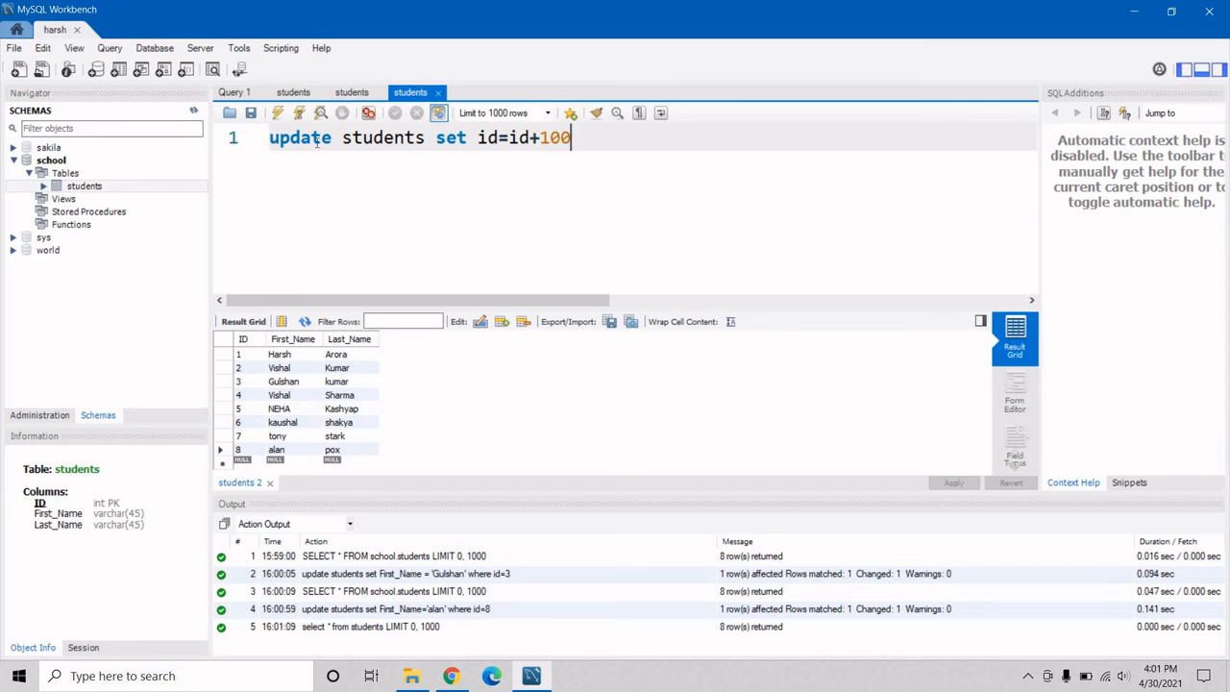
{"action": "type", "text": ";"}
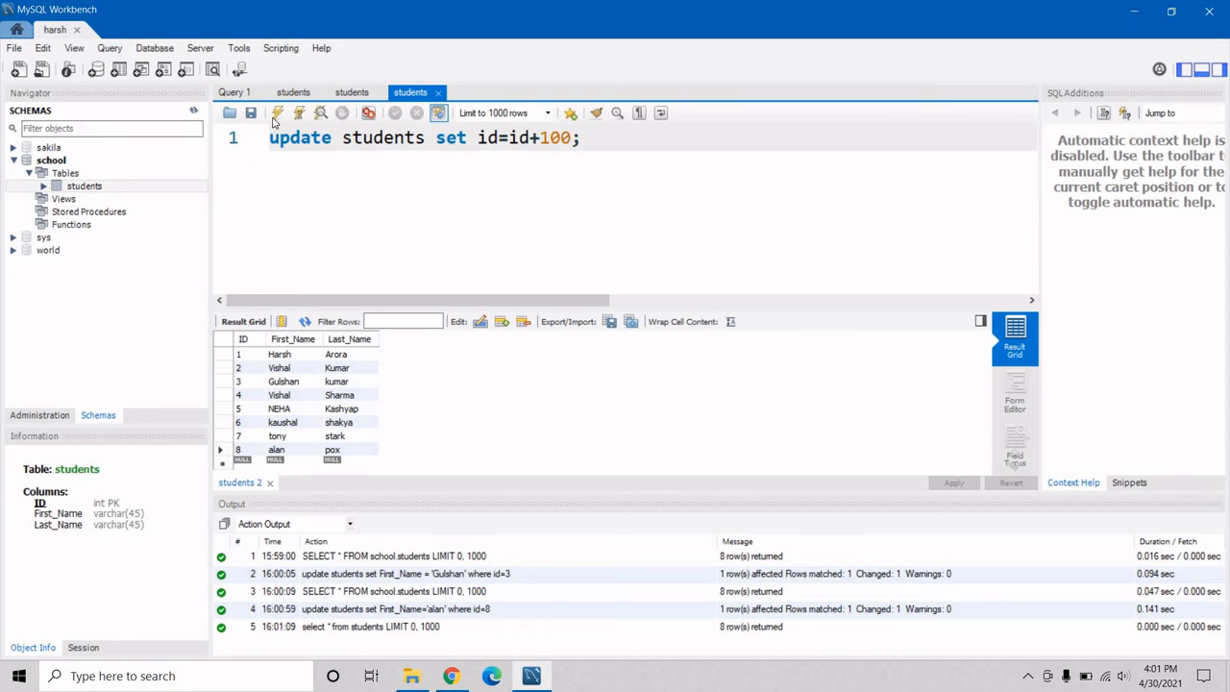
{"action": "left_click", "coordinate": [299, 113]}
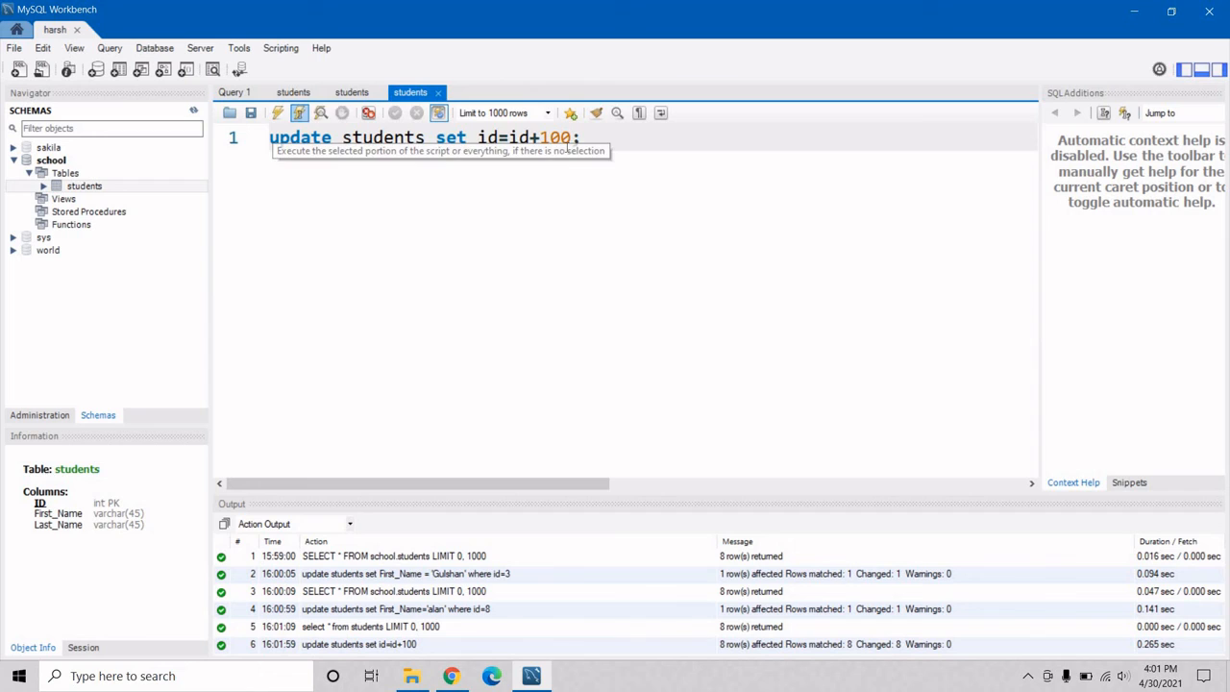
{"action": "mouse_move", "coordinate": [645, 196]}
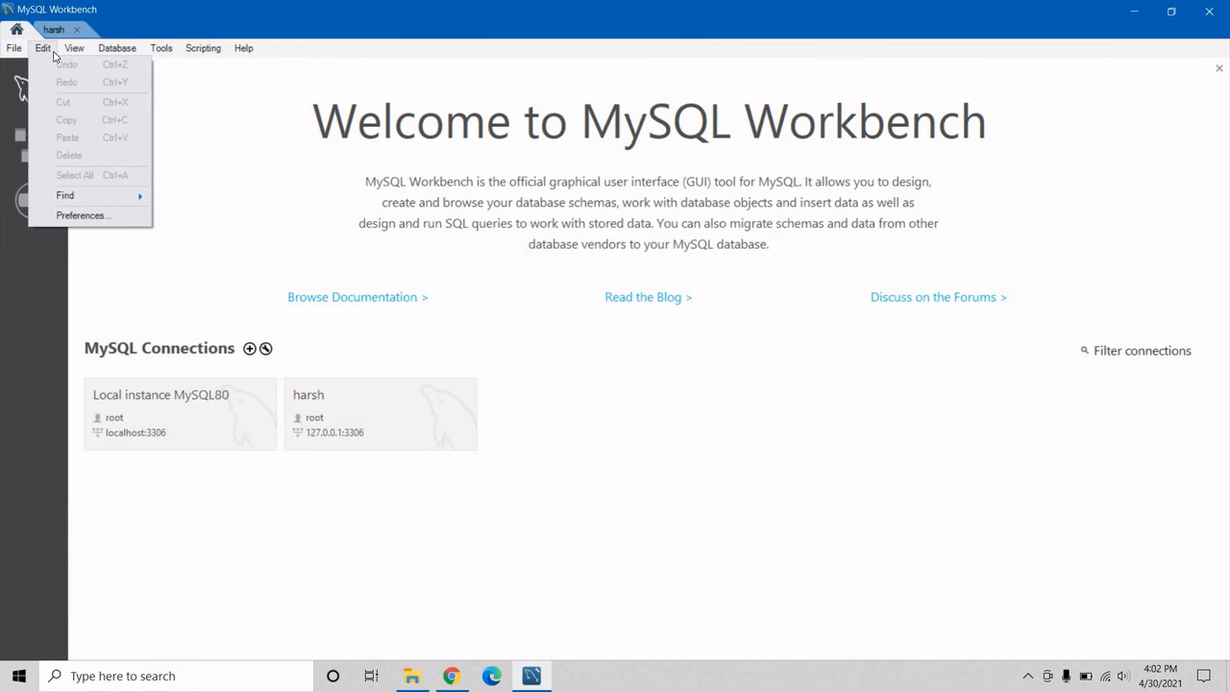
{"action": "mouse_move", "coordinate": [83, 215]}
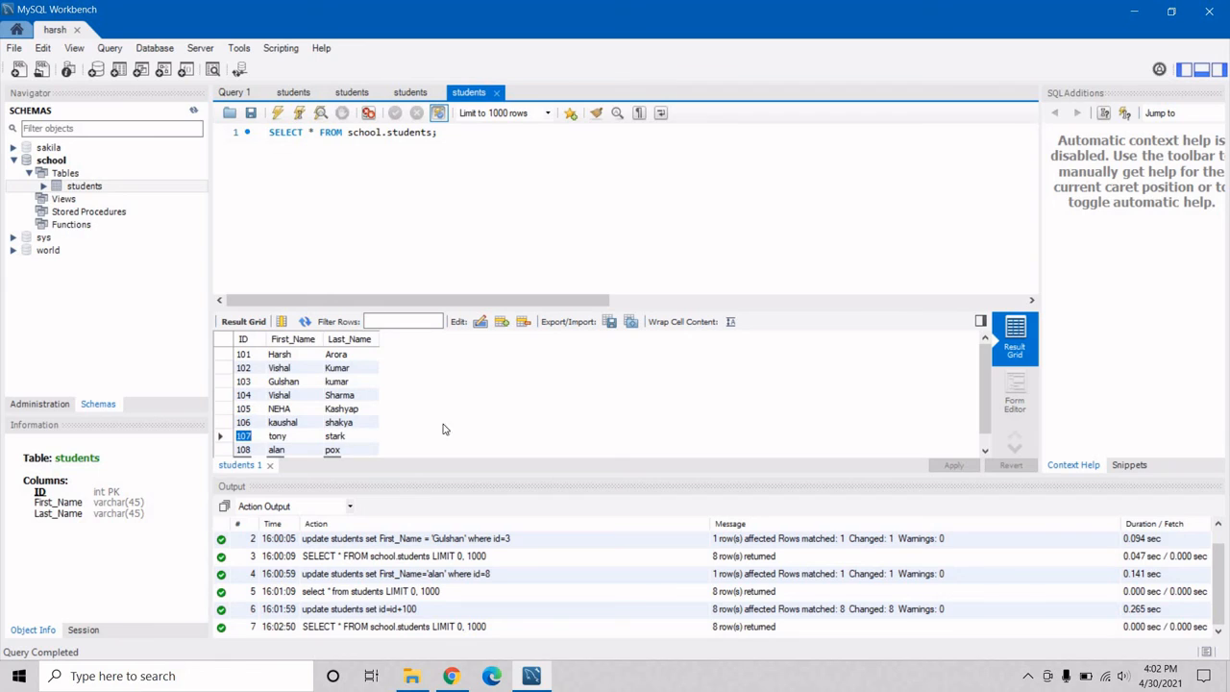
{"action": "mouse_move", "coordinate": [529, 298]}
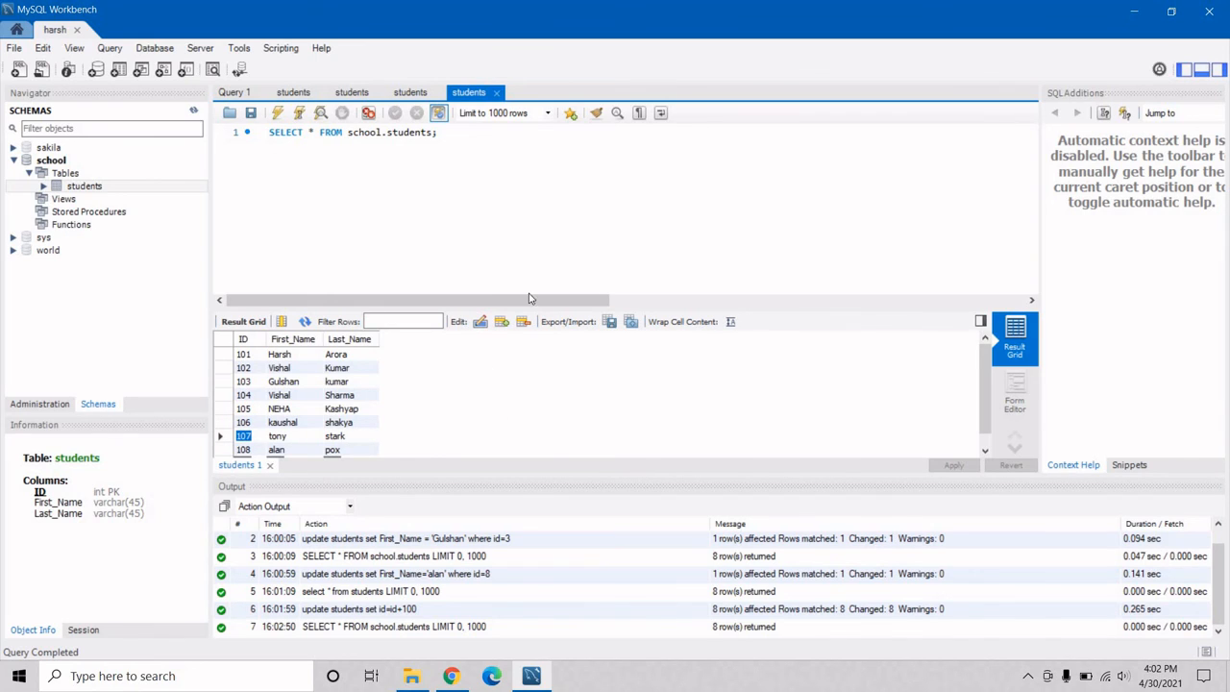